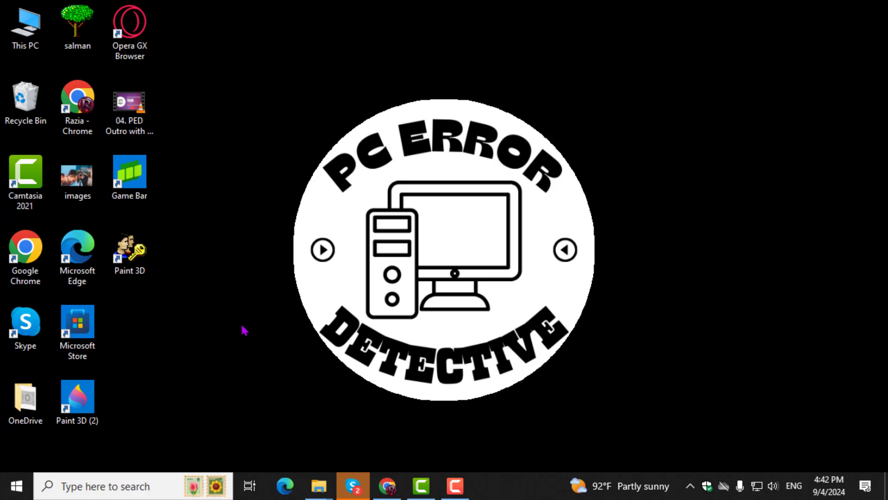
pyautogui.moveTo(46, 465)
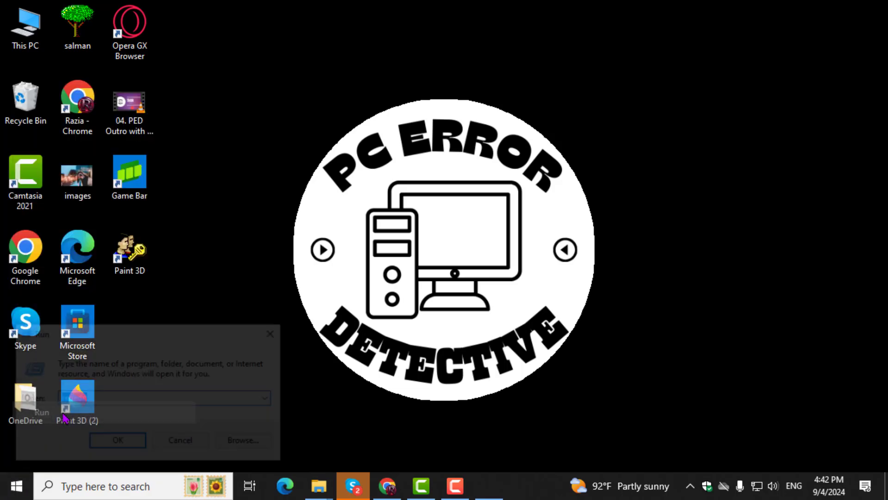
# Step: Launch Registry Editor by running regedit from the Run dialog
pyautogui.write('regedit')
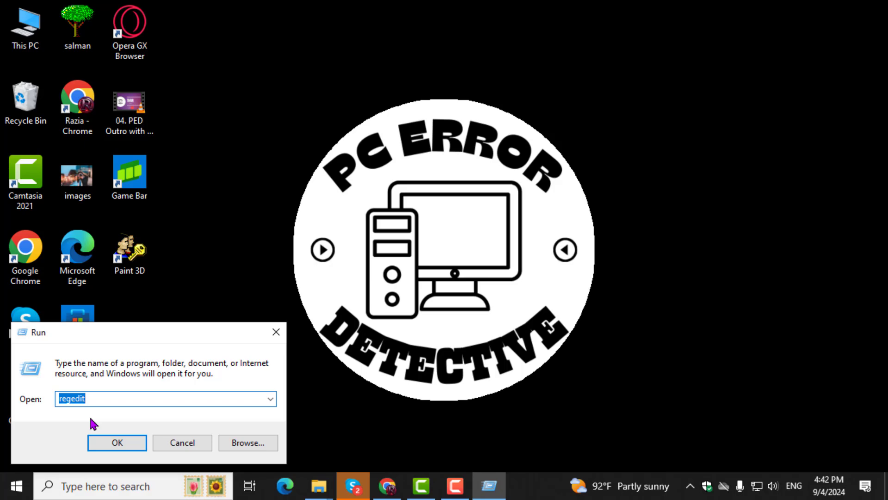
pyautogui.write('re')
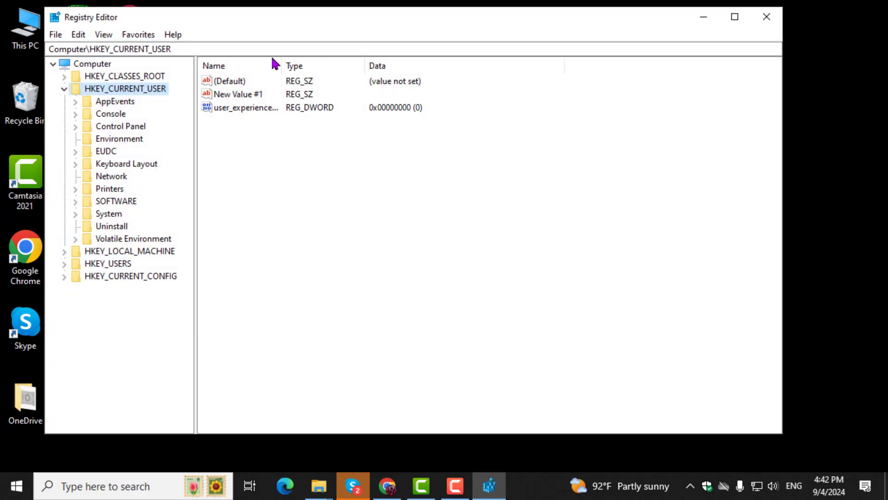
pyautogui.moveTo(165, 93)
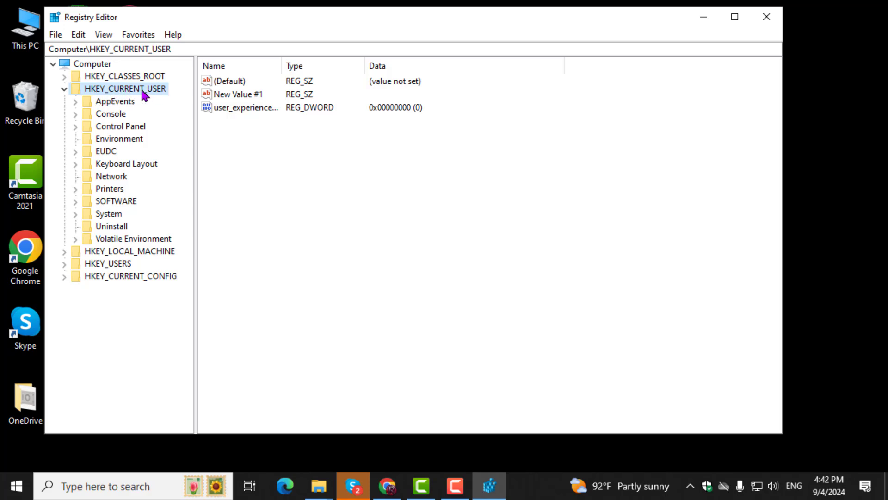
pyautogui.moveTo(155, 95)
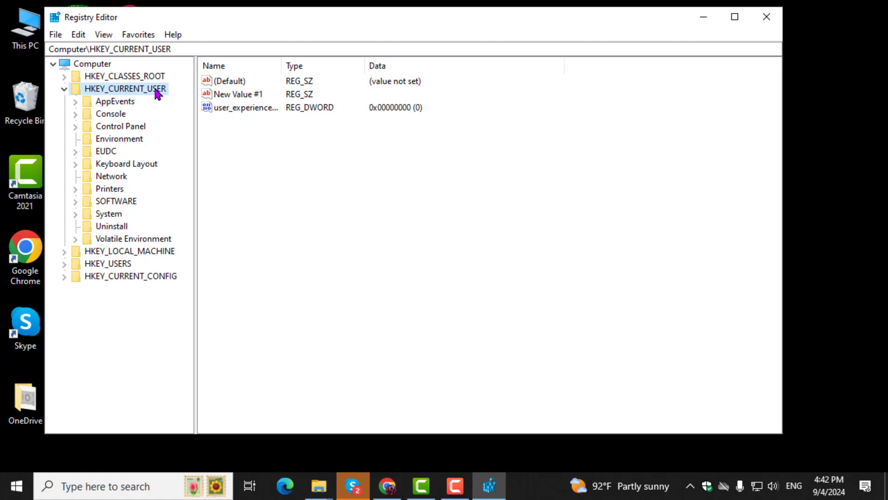
pyautogui.moveTo(403, 95)
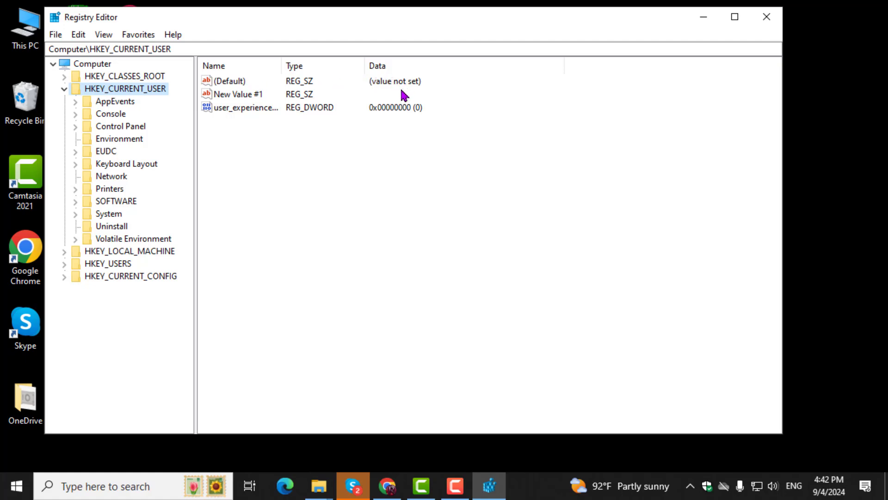
pyautogui.moveTo(418, 115)
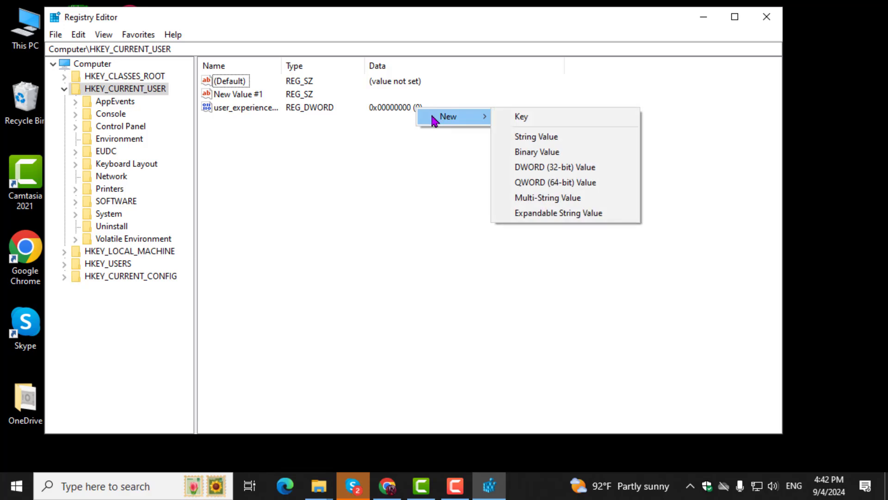
pyautogui.moveTo(536, 137)
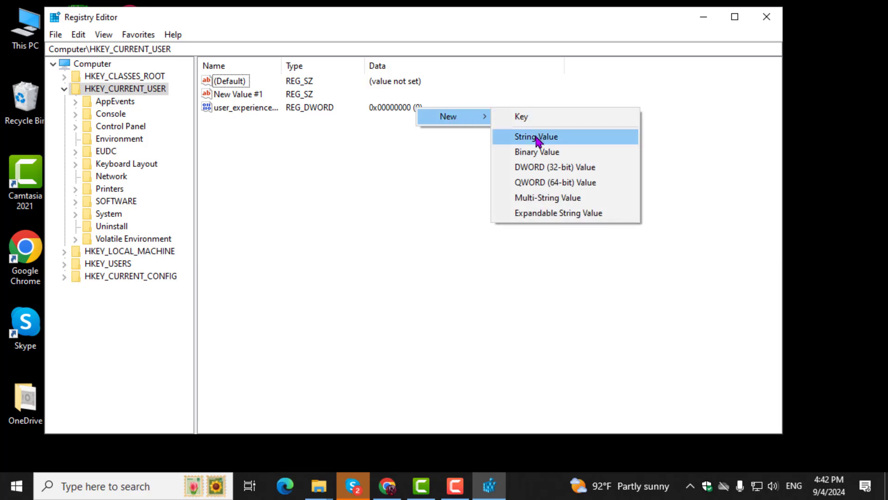
# Step: Create a new string value, New Value #2, under HKEY_CURRENT_USER
pyautogui.click(535, 137)
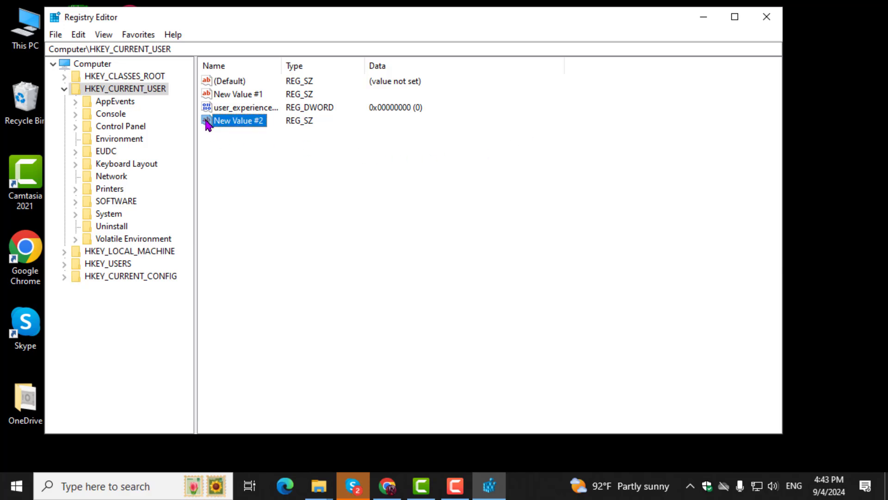
# Step: Set the data of New Value #2 to 10-233- and confirm
pyautogui.doubleClick(239, 121)
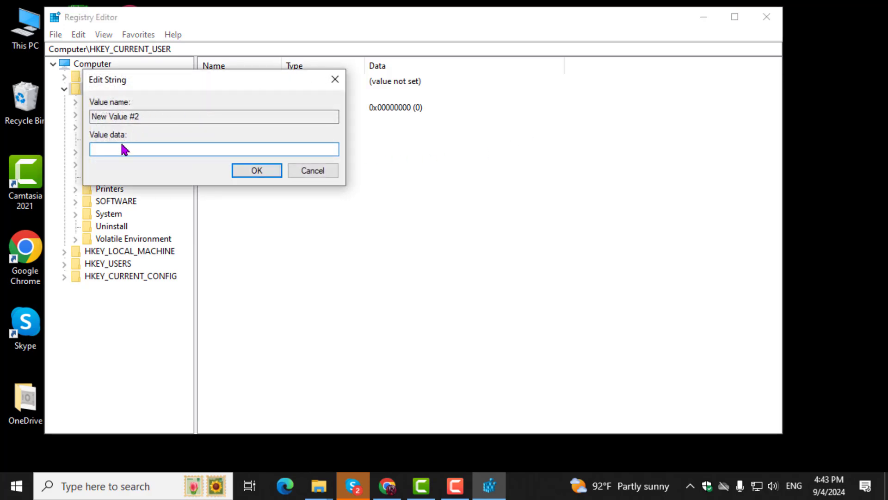
pyautogui.write('10')
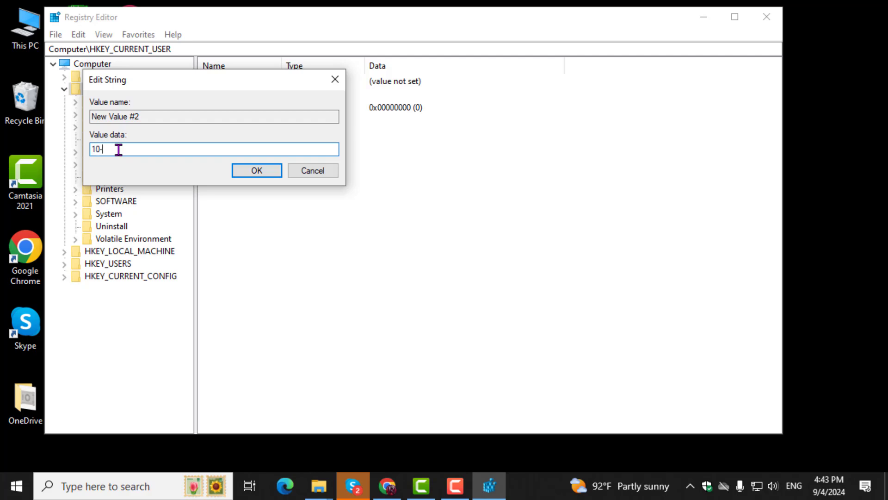
pyautogui.write('-233')
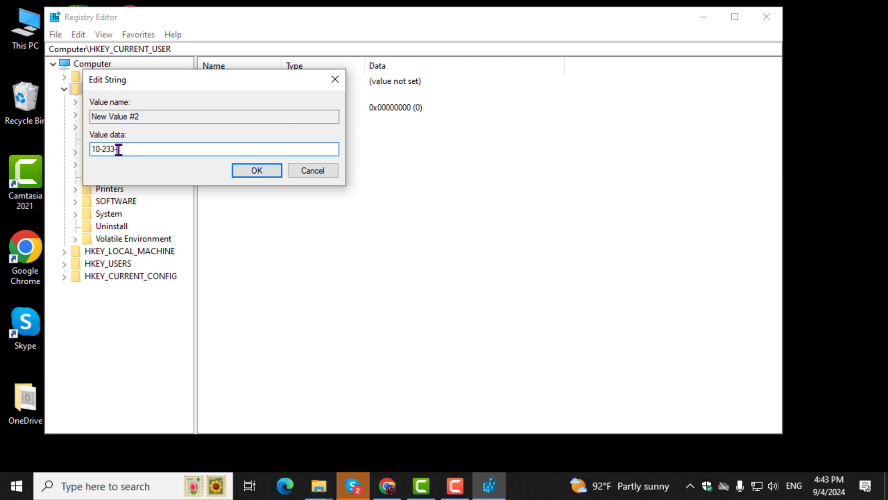
pyautogui.click(257, 170)
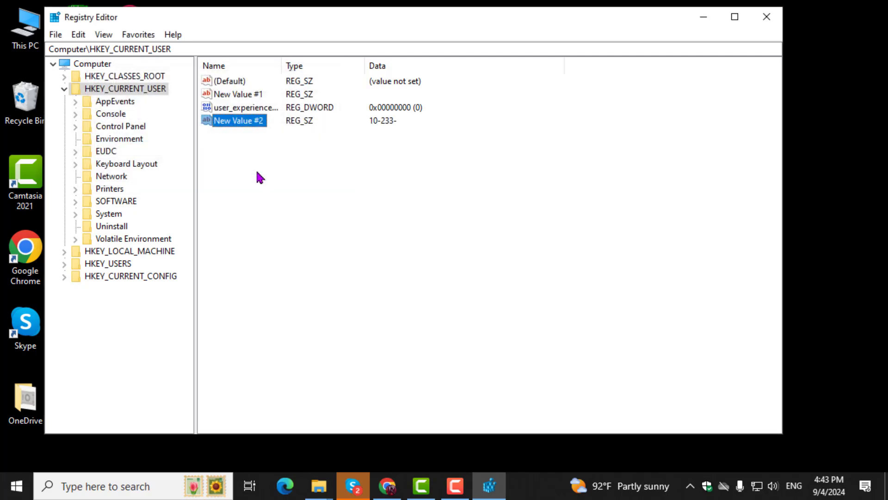
pyautogui.moveTo(408, 129)
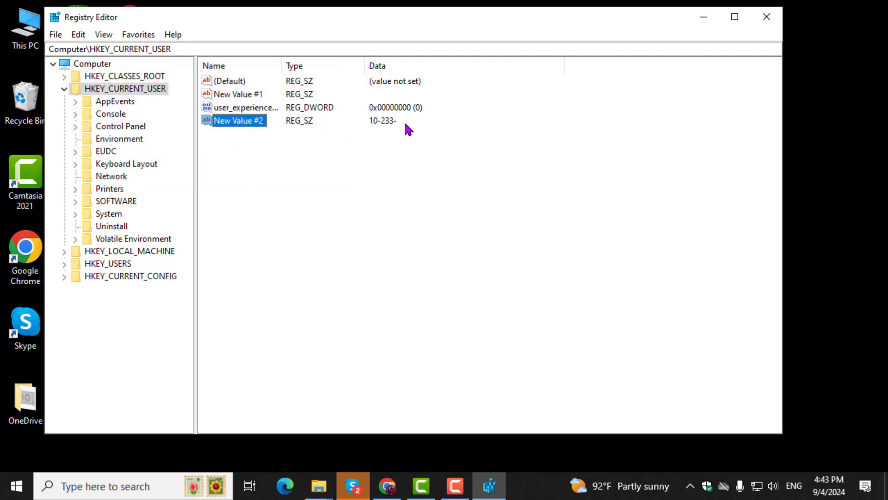